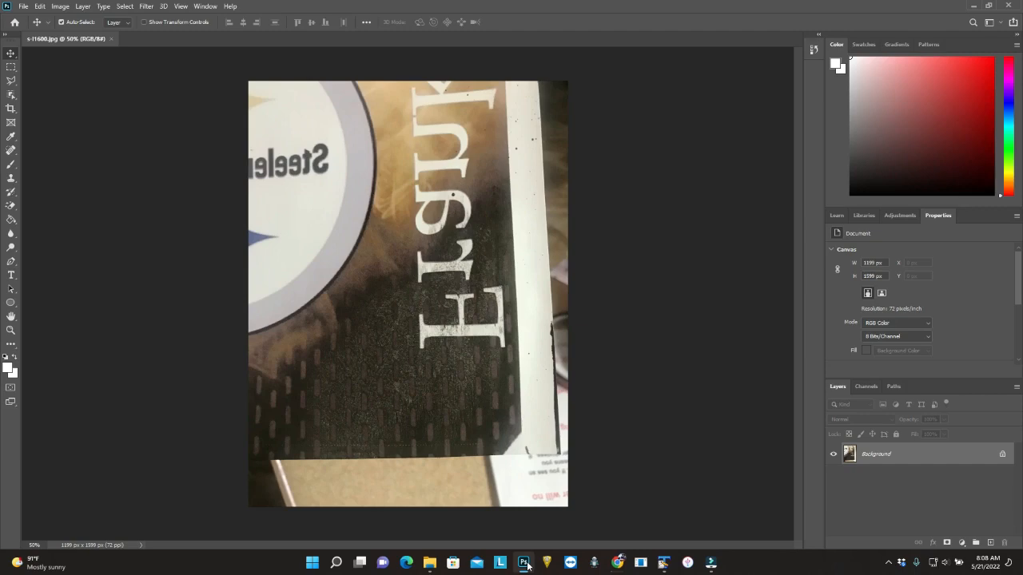
mouse_move(380, 345)
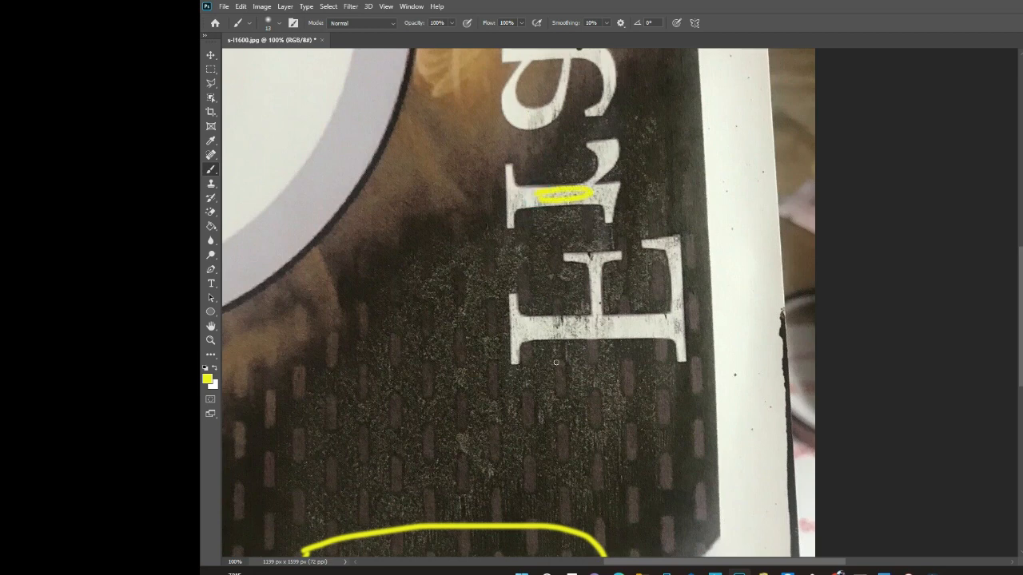
Scribble yellow brush strokes over the flaw on the letter E.
drag(542, 288, 535, 380)
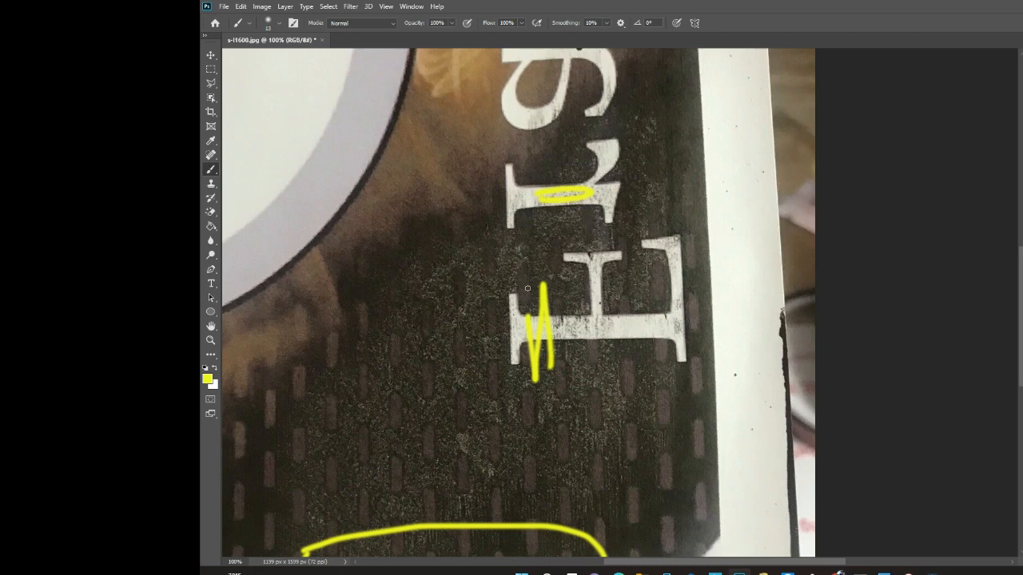
drag(535, 295, 540, 381)
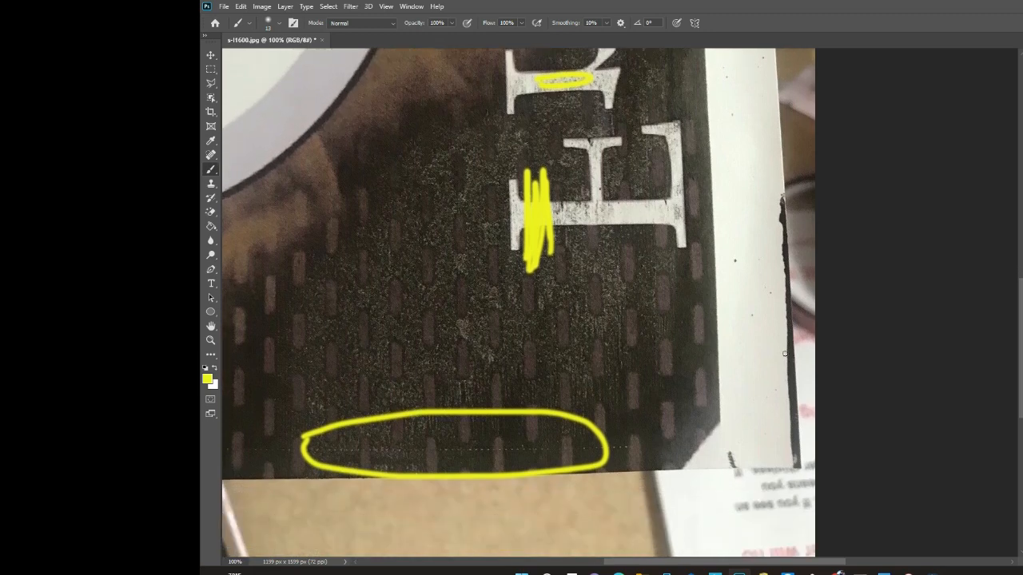
mouse_move(783, 184)
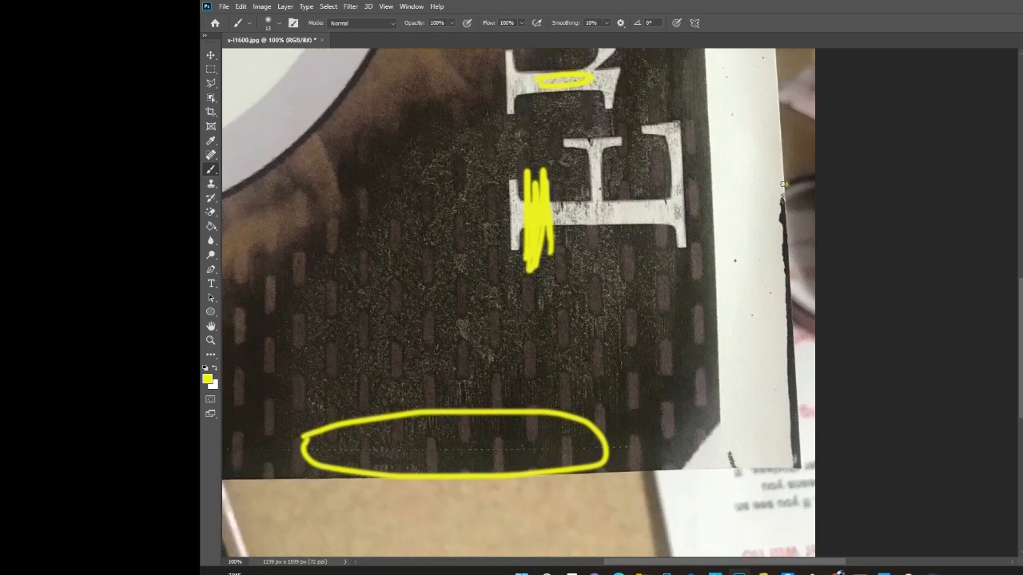
Paint a tall yellow curve alongside the damaged right edge of the print.
drag(783, 184, 807, 487)
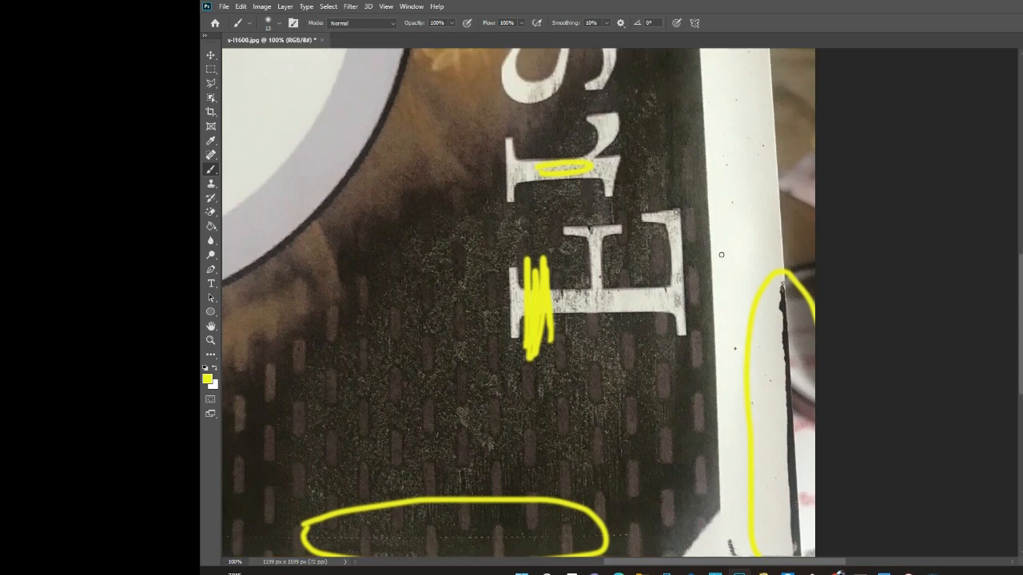
Scroll the view up toward the round logo at the upper left.
scroll(down, 3)
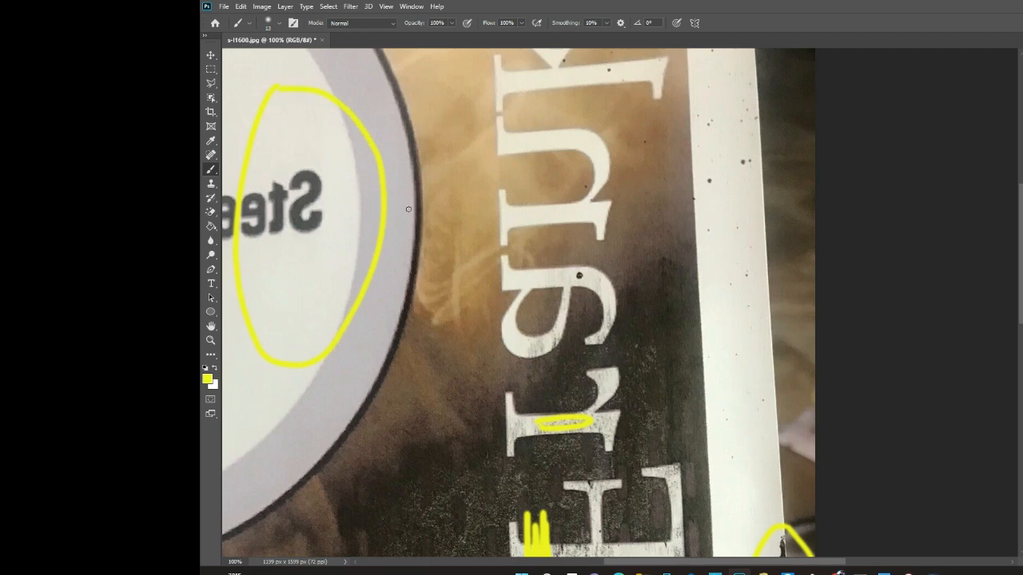
Scroll the view toward the large lettering with the black speck.
scroll(down, 3)
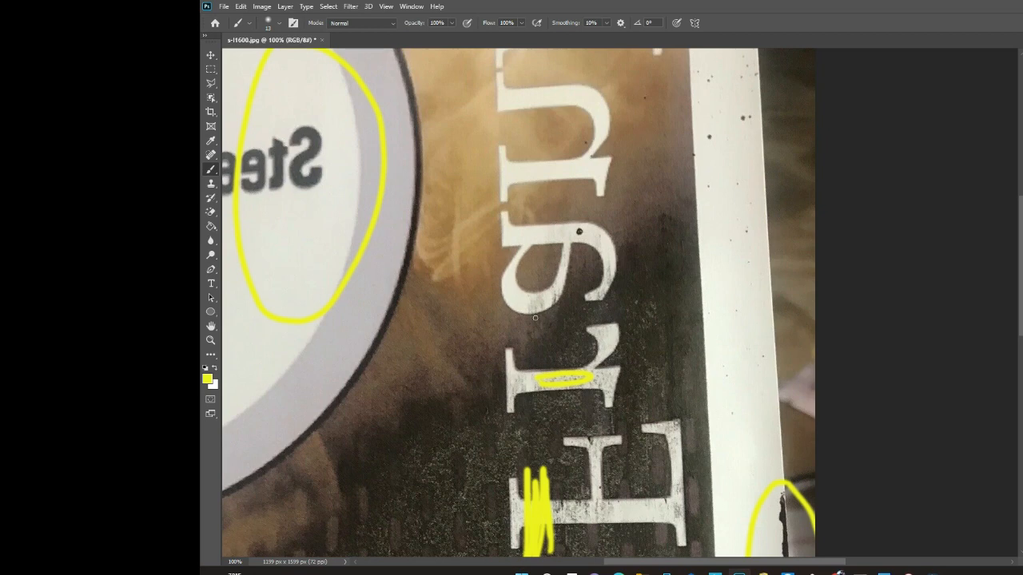
mouse_move(768, 326)
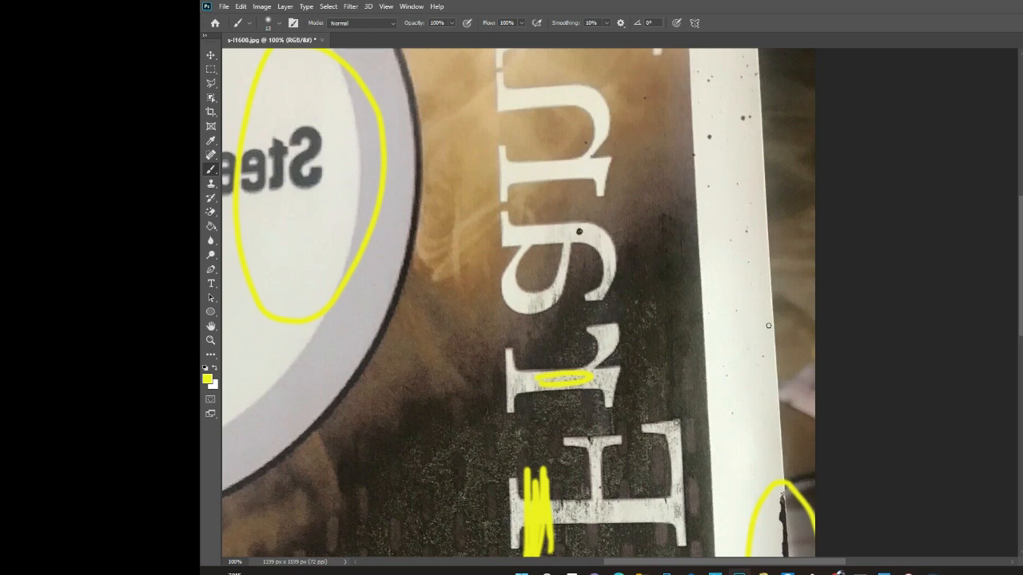
mouse_move(560, 320)
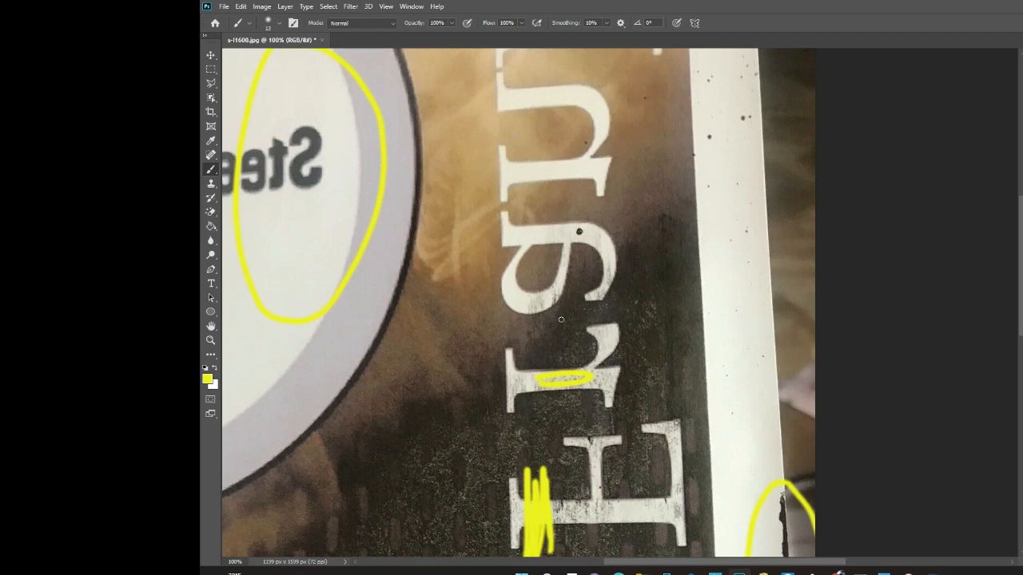
mouse_move(628, 302)
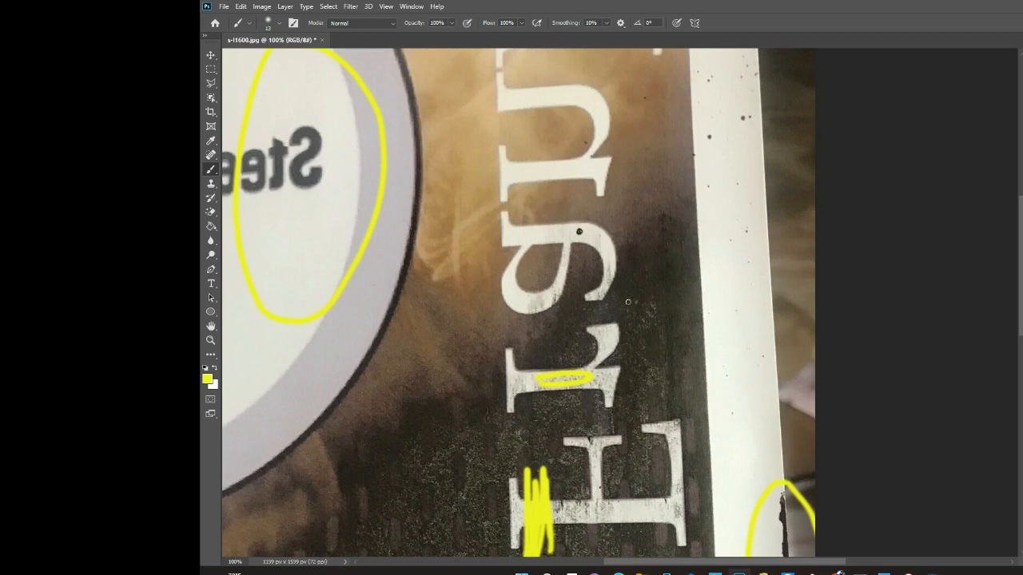
mouse_move(630, 300)
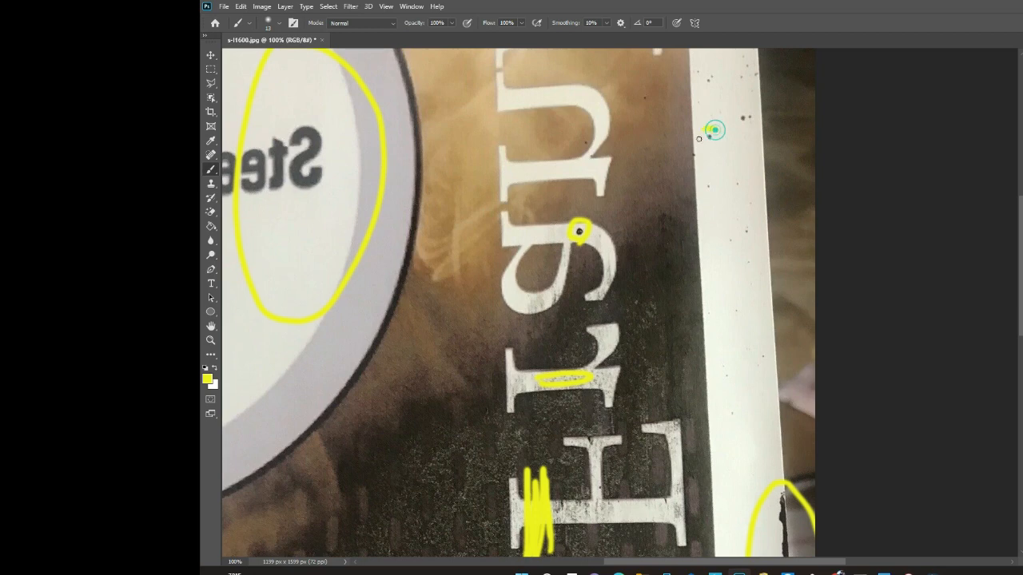
Mark the black speck on the white border with a yellow brush dab.
click(706, 136)
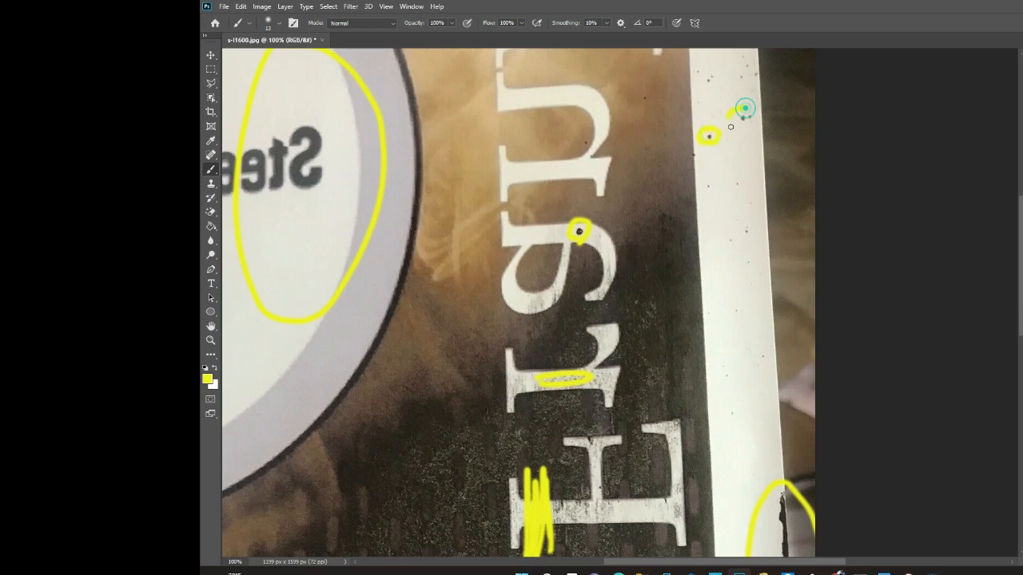